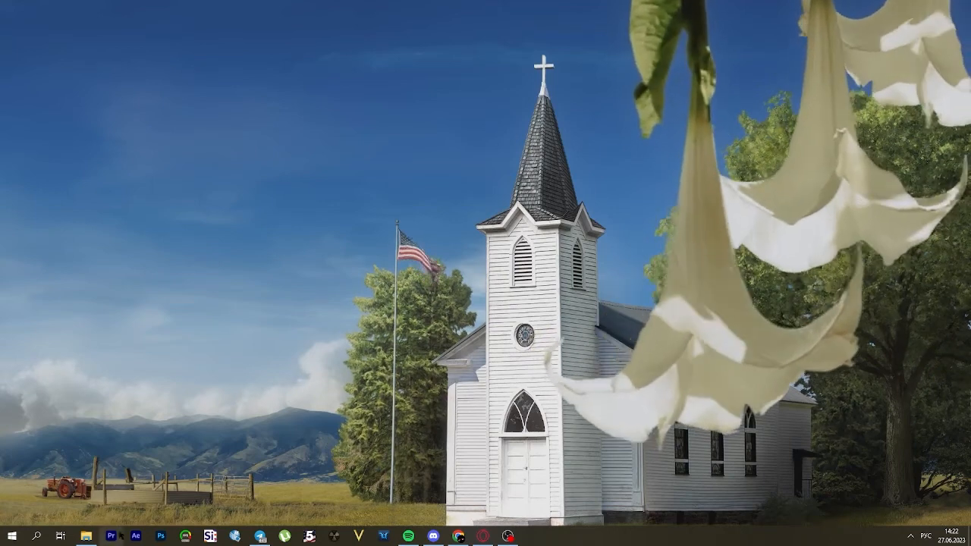
Bring up the desktop context menu listing AMD Software: Adrenalin Edition
{"action": "left_click", "coordinate": [110, 534]}
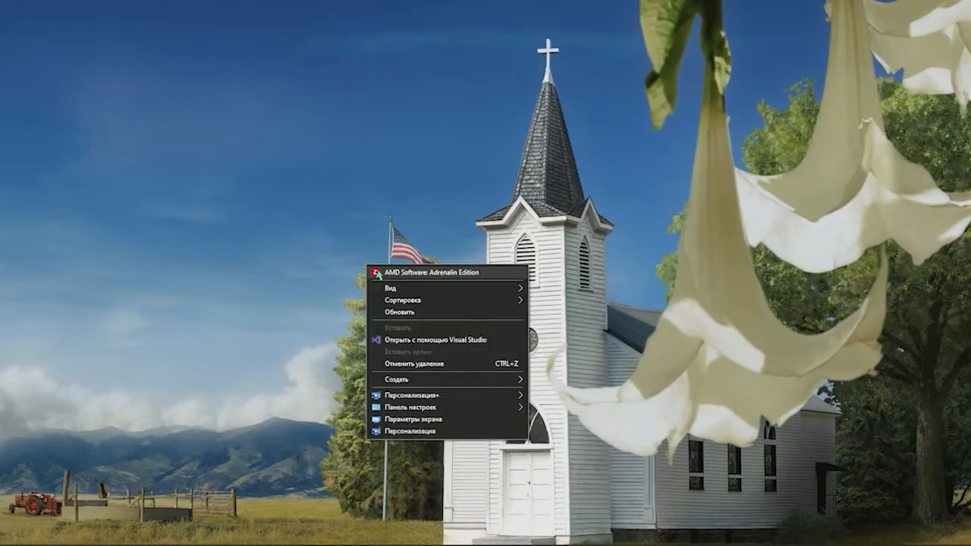
Launch AMD Software: Adrenalin Edition and download the 23.5.2 driver update
{"action": "left_click", "coordinate": [438, 275]}
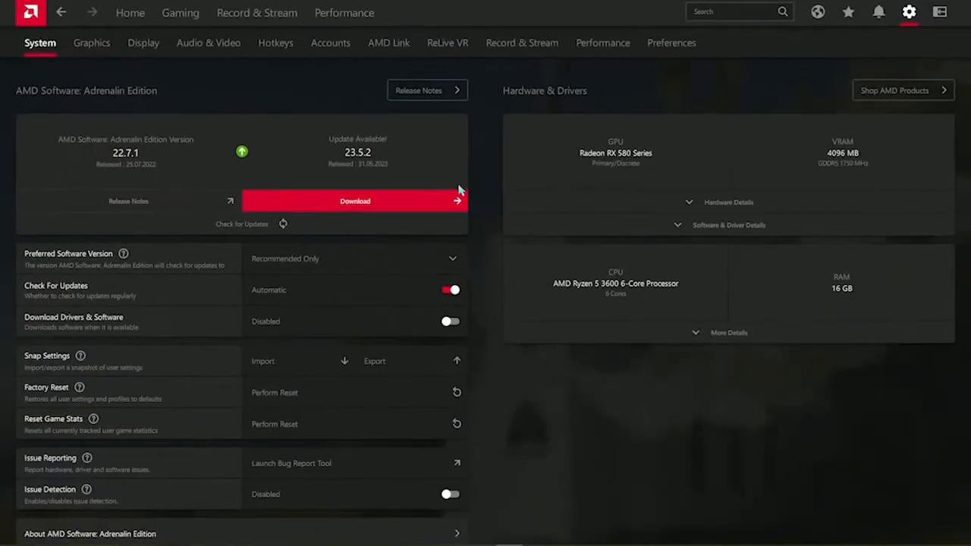
{"action": "left_click", "coordinate": [355, 201]}
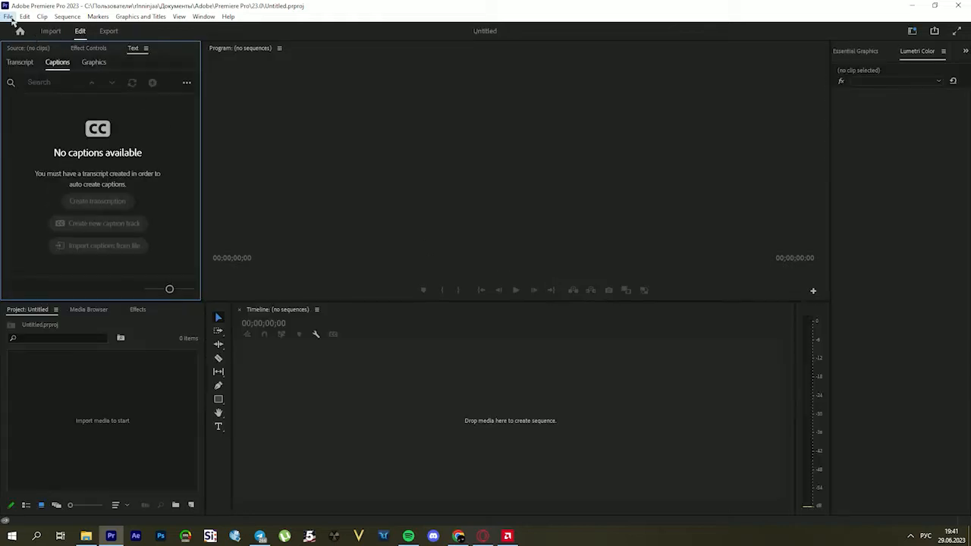
{"action": "mouse_move", "coordinate": [103, 287]}
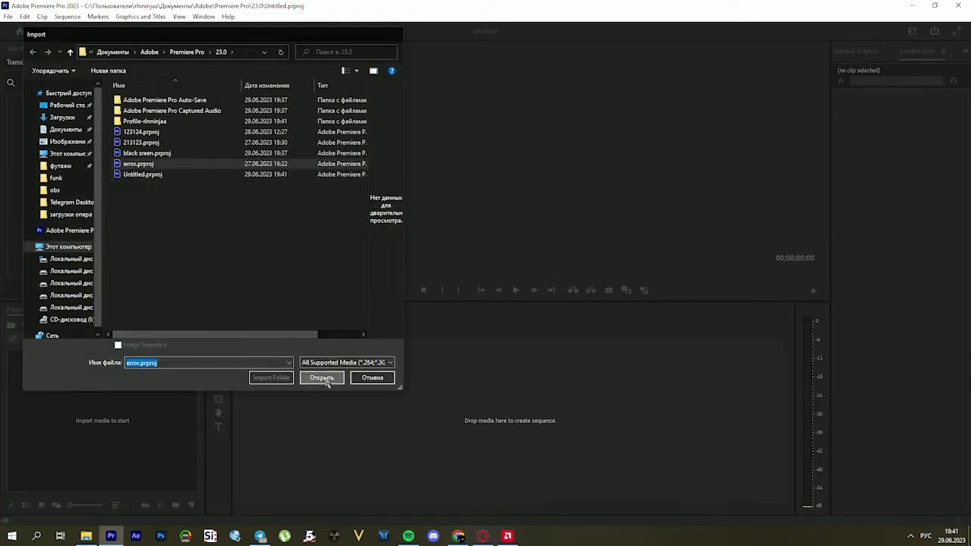
Open error.prproj from the Import dialog to load it into the new project
{"action": "left_click", "coordinate": [321, 378]}
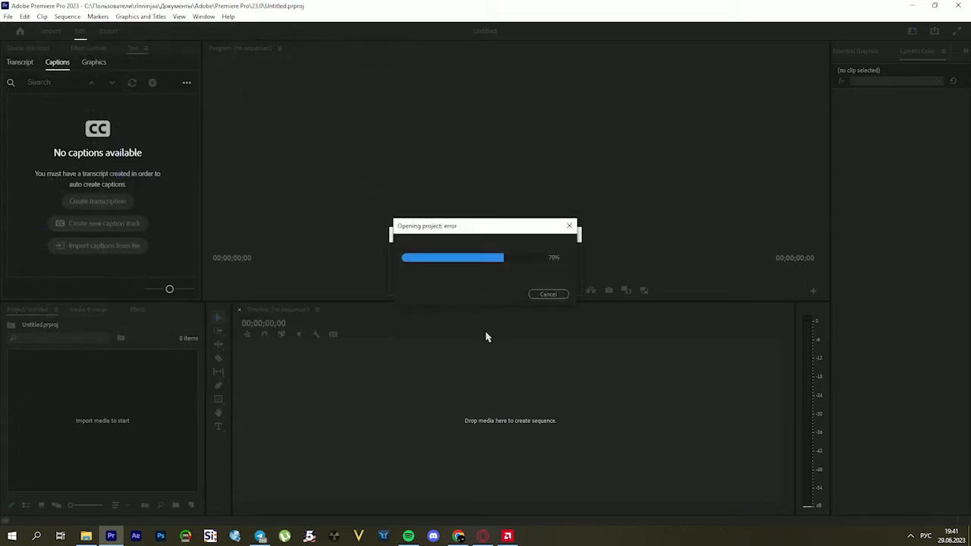
{"action": "mouse_move", "coordinate": [491, 338]}
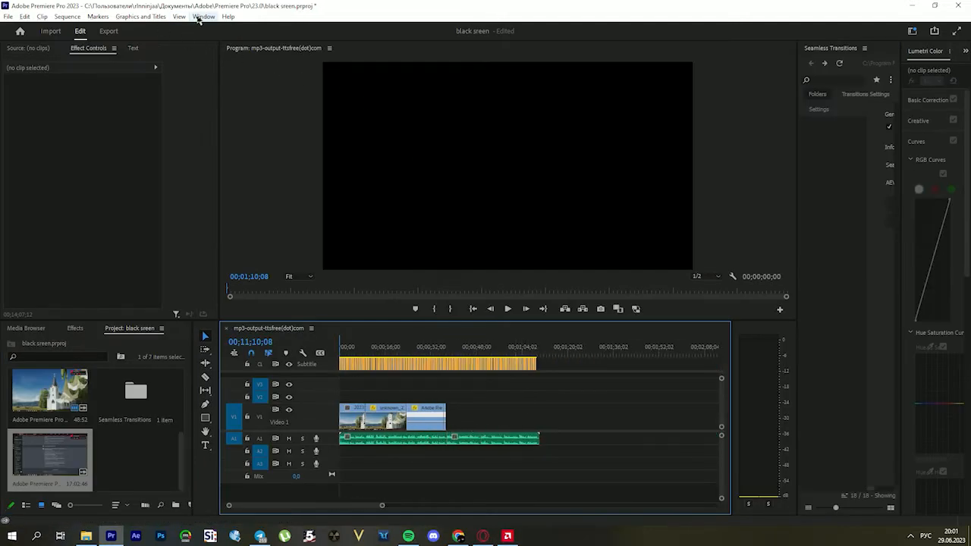
Open the Window menu to check the Seamless Transitions extension panel
{"action": "left_click", "coordinate": [204, 17]}
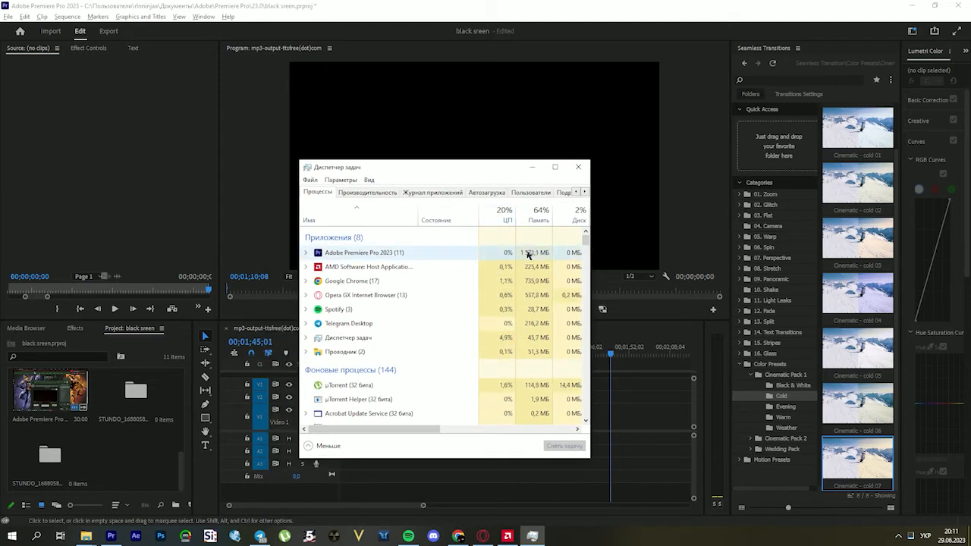
Show the action options for the Adobe Premiere Pro 2023 process in Task Manager
{"action": "right_click", "coordinate": [362, 252]}
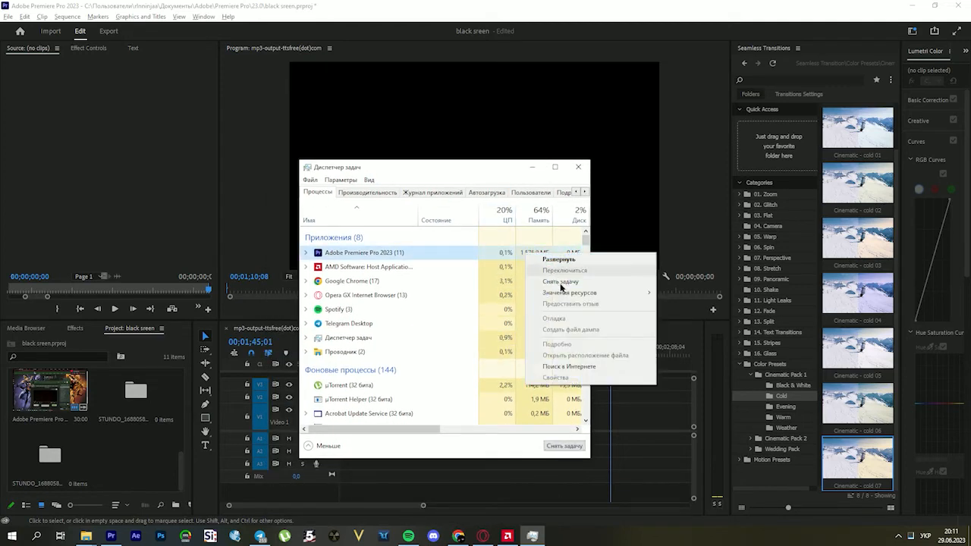
{"action": "mouse_move", "coordinate": [569, 293]}
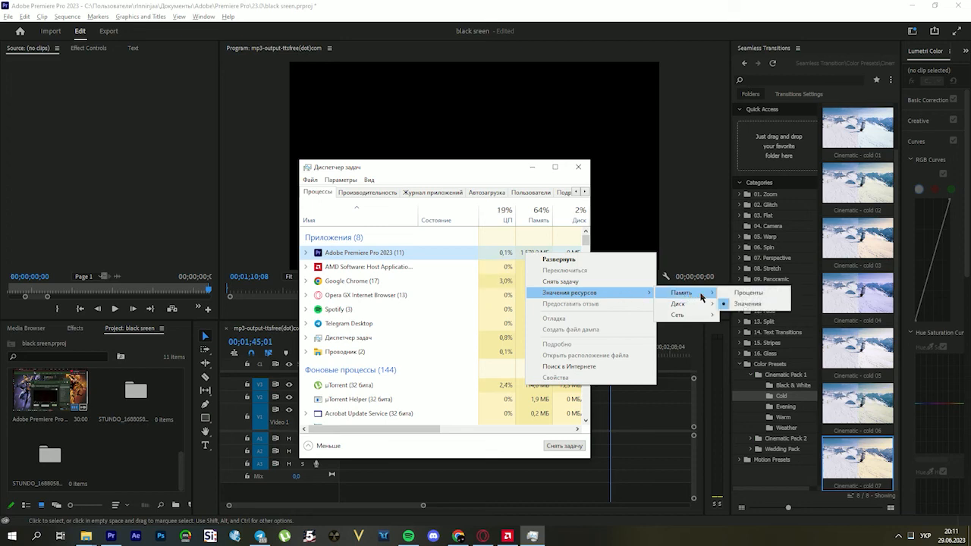